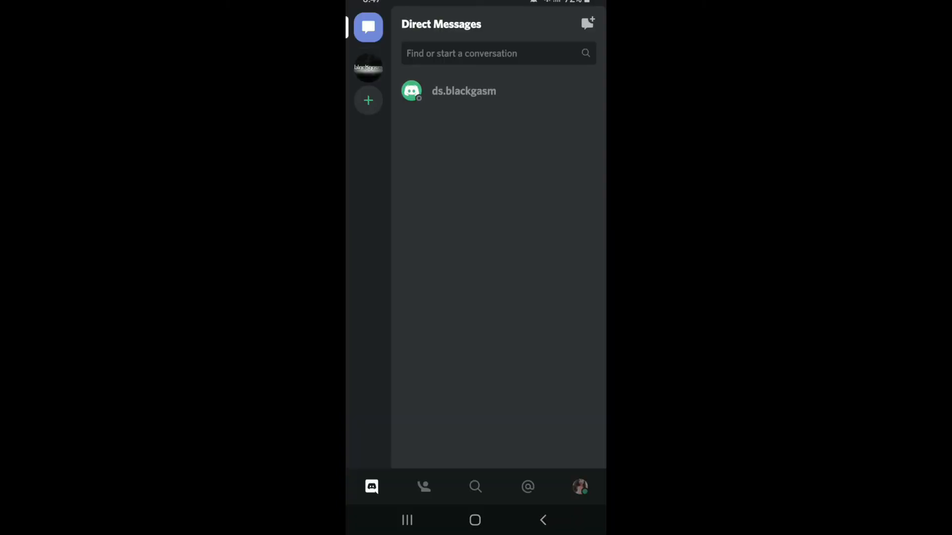
Switch from direct messages to lucy12's server, landing on its #general channel
left_click(369, 103)
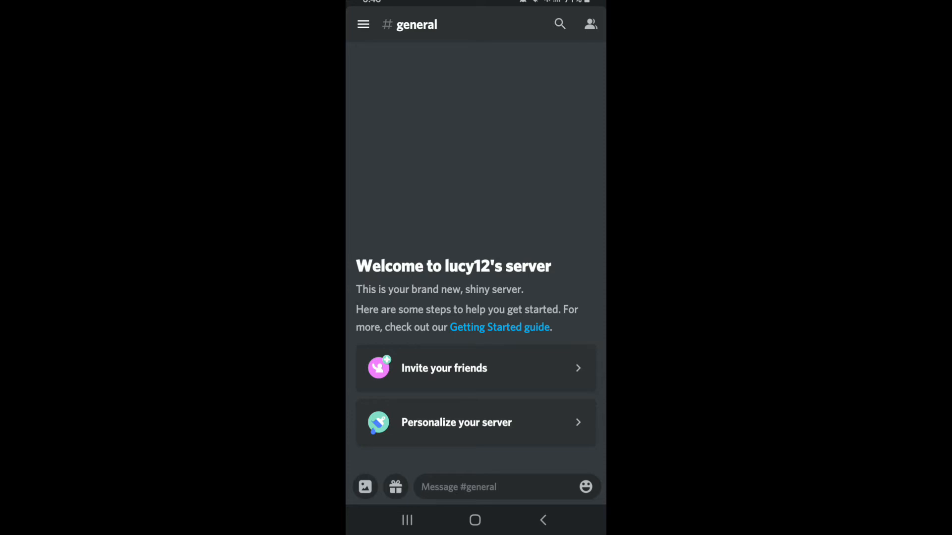
left_click(444, 368)
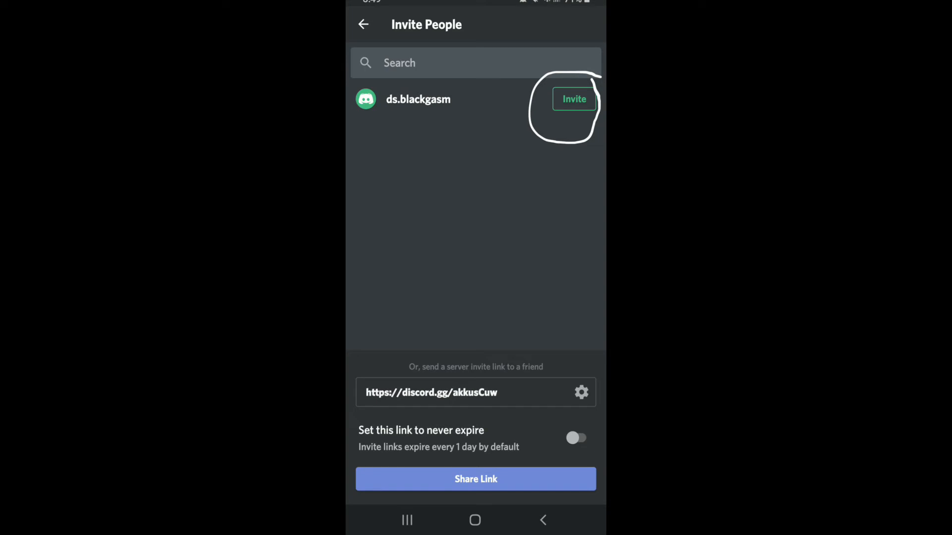
left_click(574, 99)
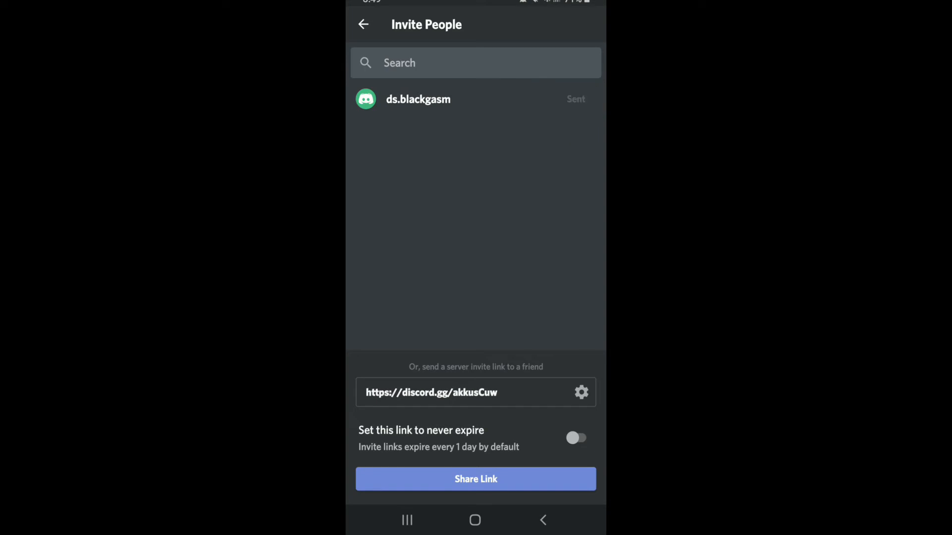
left_click(431, 393)
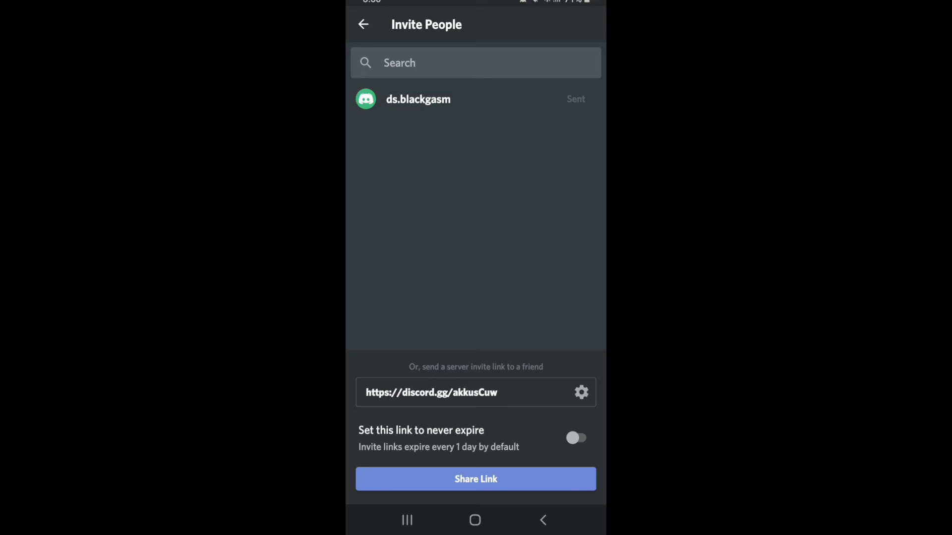
Set the invite link to never expire and bring up the phone's share options for it
left_click(576, 437)
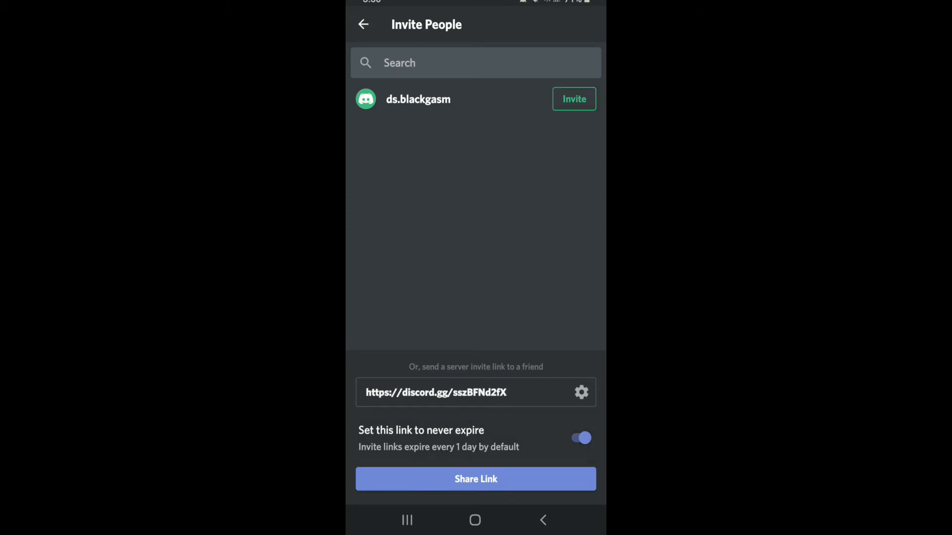
left_click(475, 479)
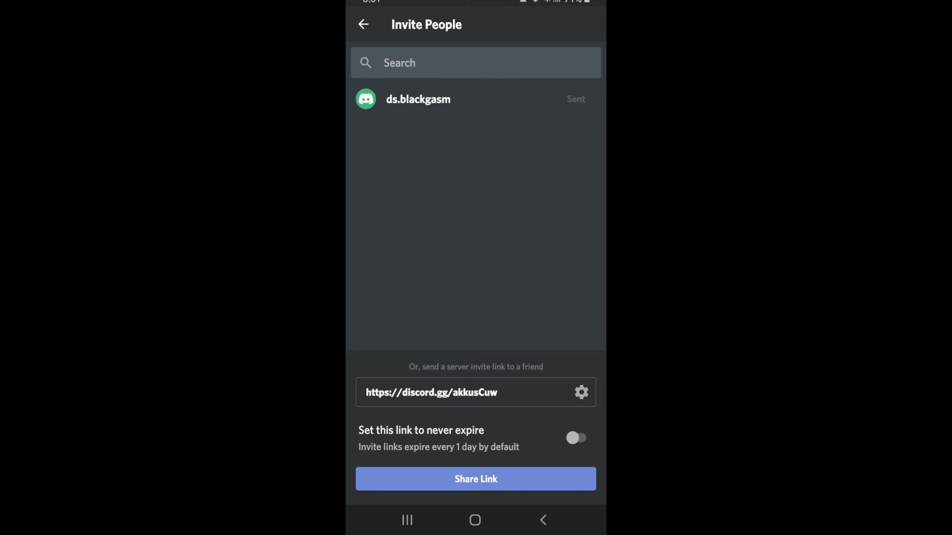
left_click(575, 438)
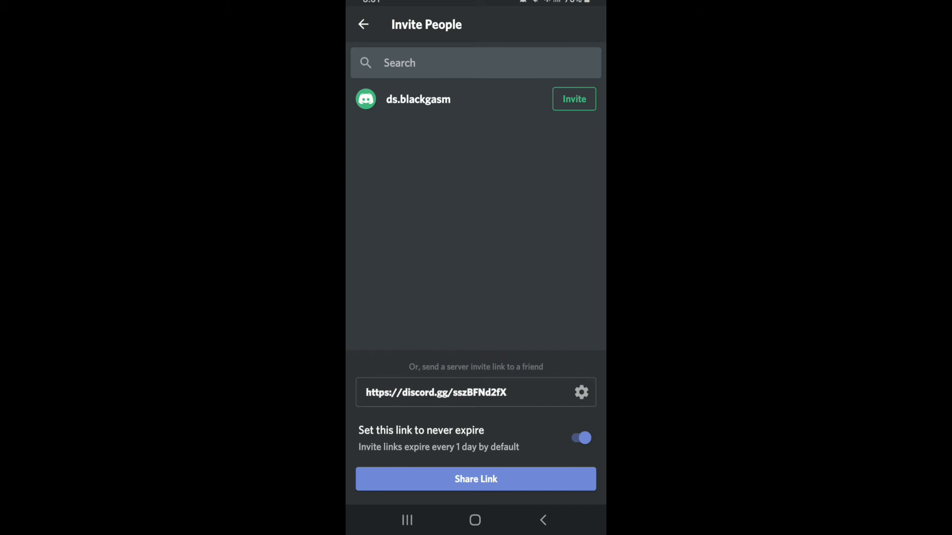
left_click(475, 479)
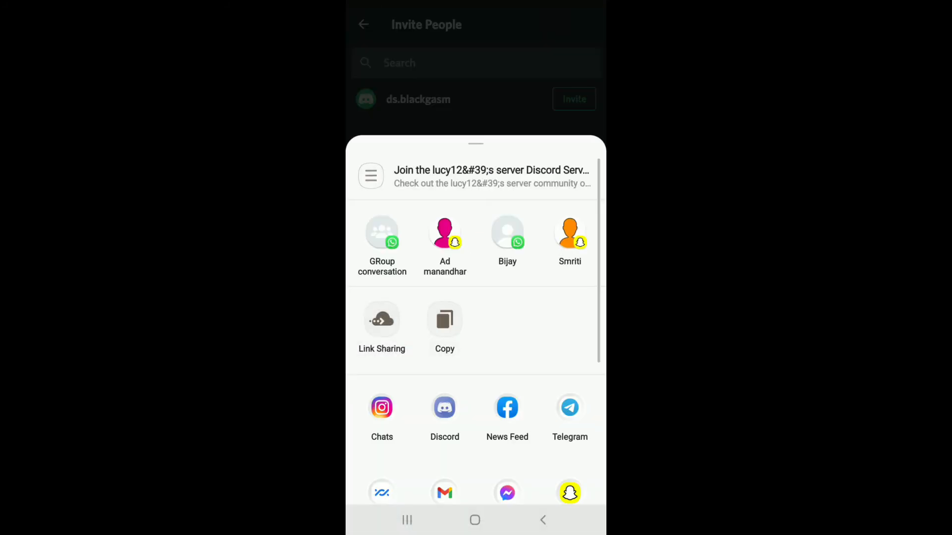
Share the invite link to Bijay's WhatsApp chat and send the message
left_click(382, 318)
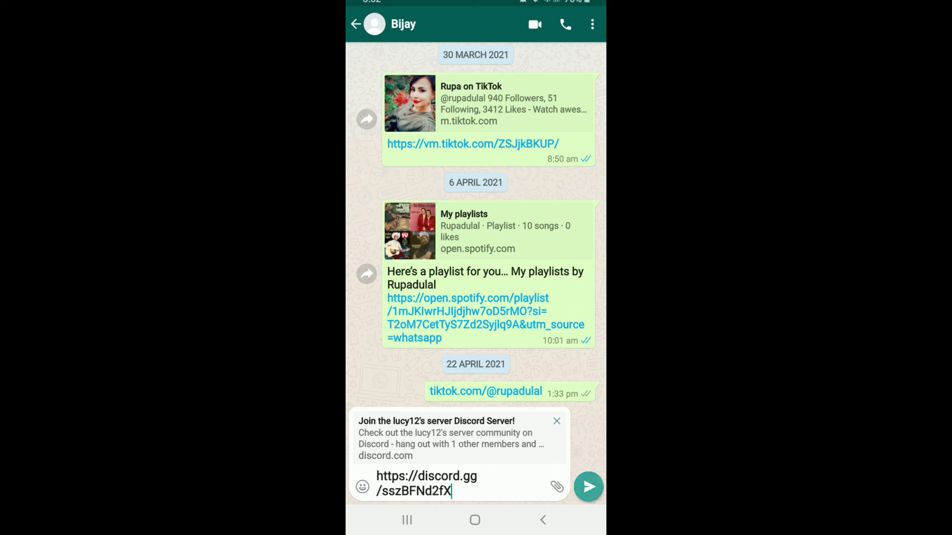
left_click(587, 485)
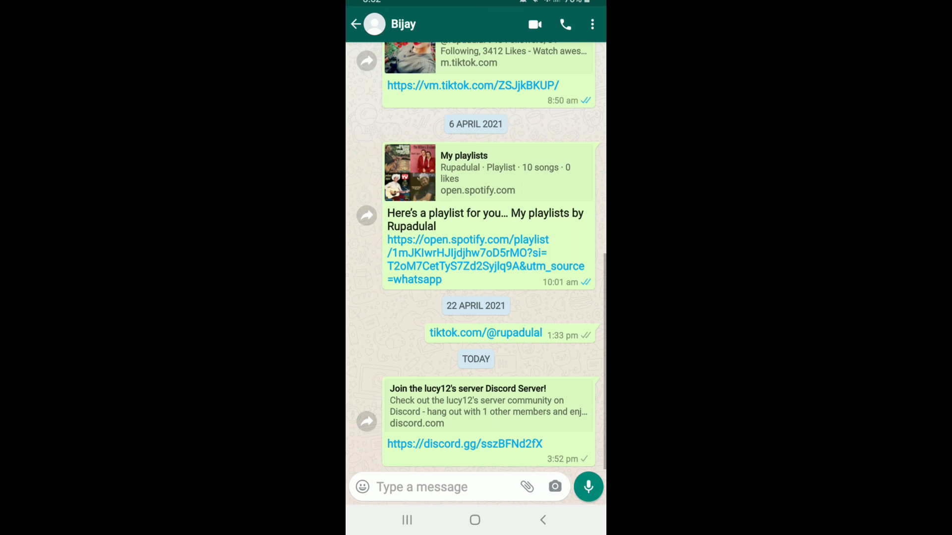